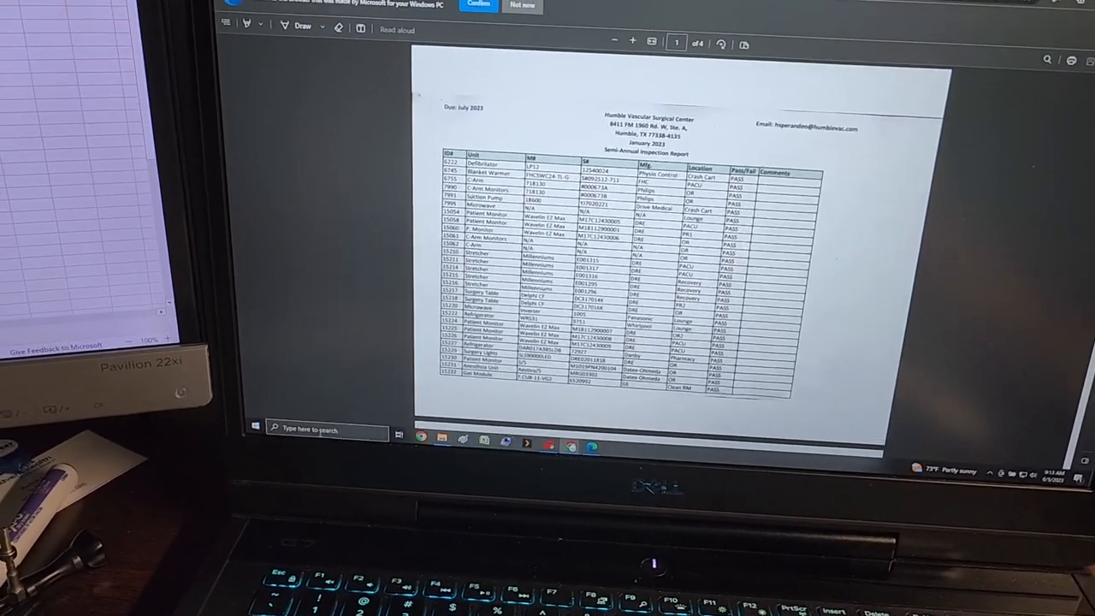
- Launch the Snipping Tool while the inspection report PDF stays open in Edge
left_click(254, 426)
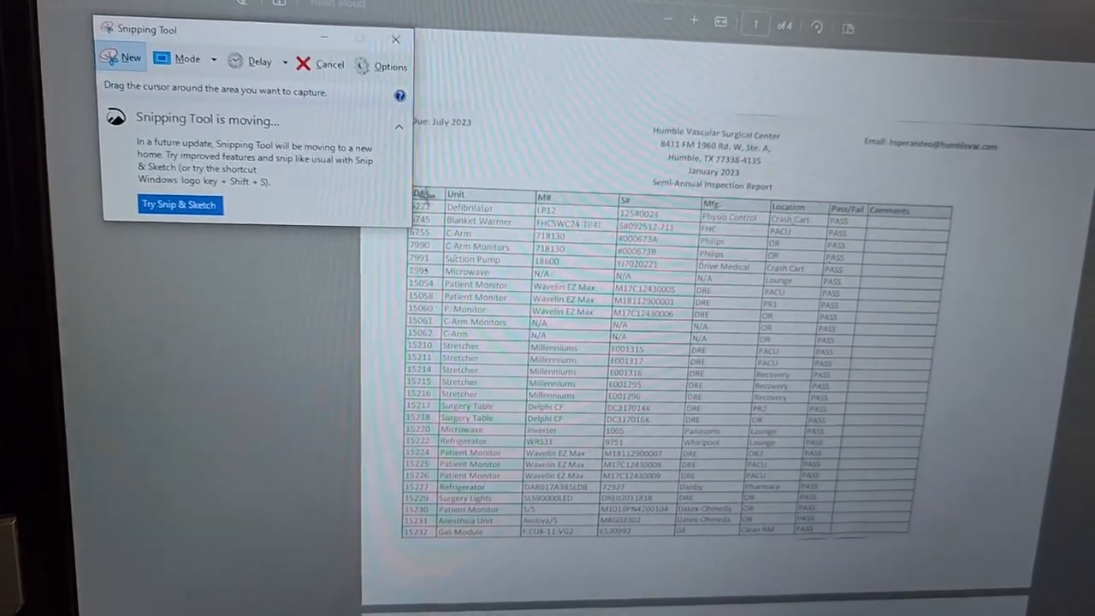
- Capture the inspection table with a new snip and move to the blank Book.xlsx workbook
left_click(396, 39)
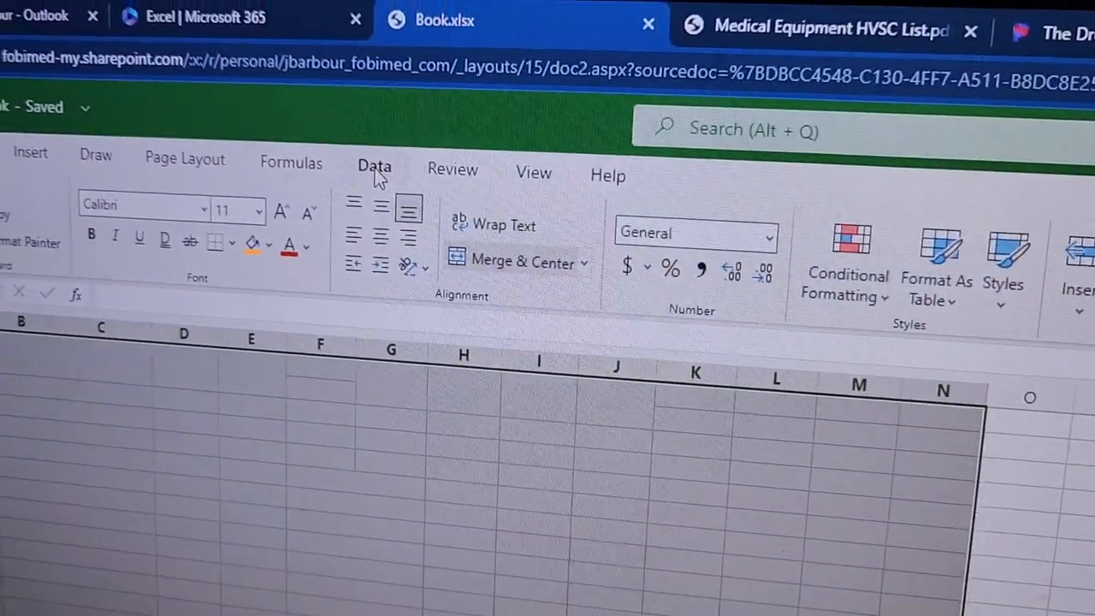
- Convert the captured table via Data from Picture into a preview of unit, model and serial columns
left_click(373, 168)
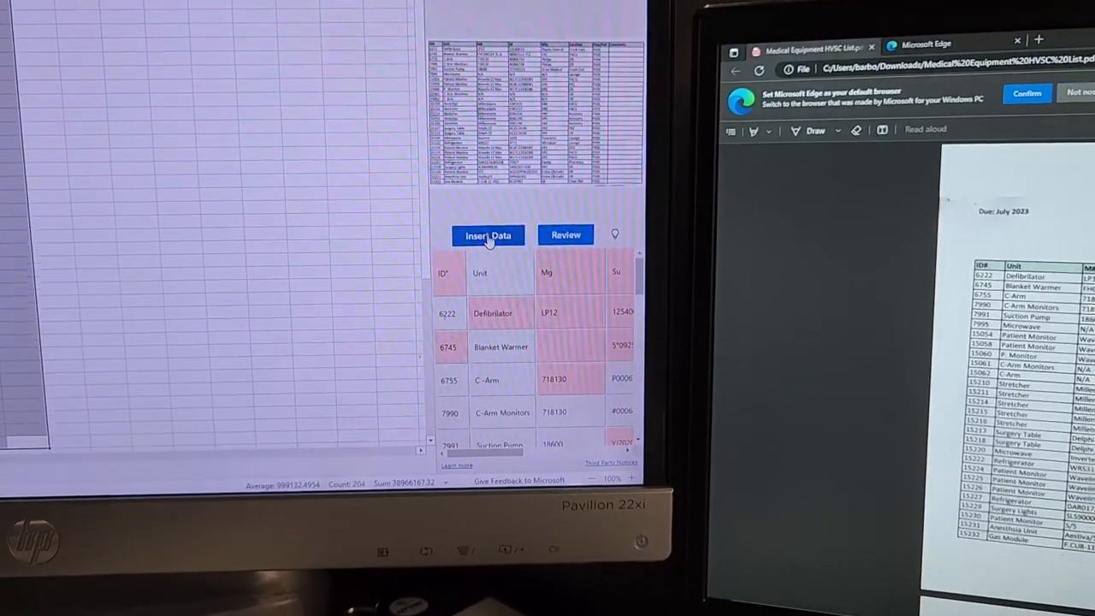
- Insert the converted inspection table anyway, filling units, models, locations and Pass/Fail down to row 31
left_click(487, 236)
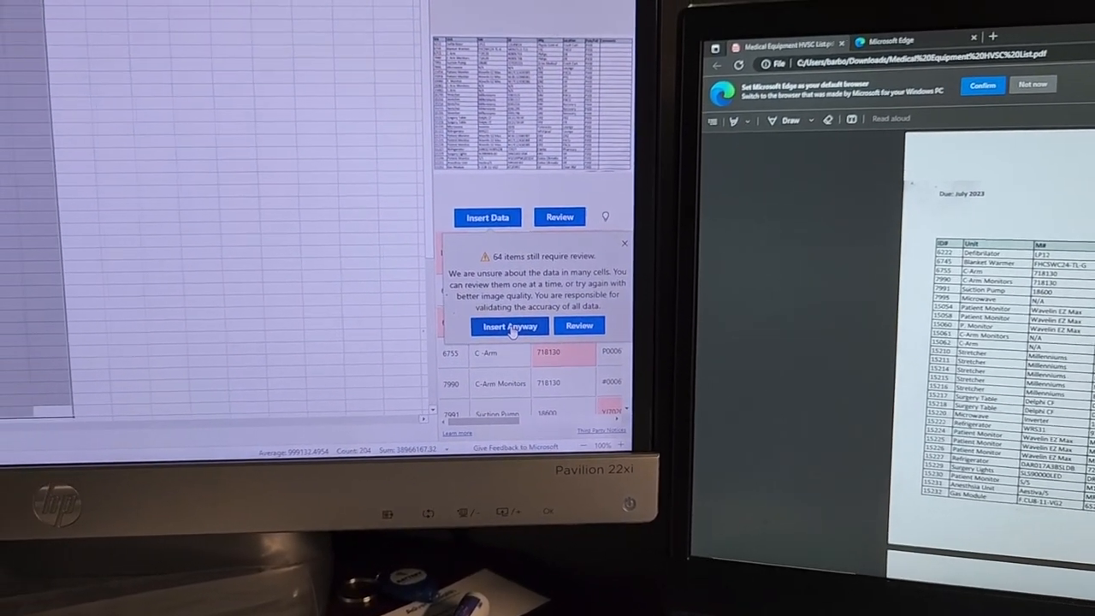
left_click(510, 325)
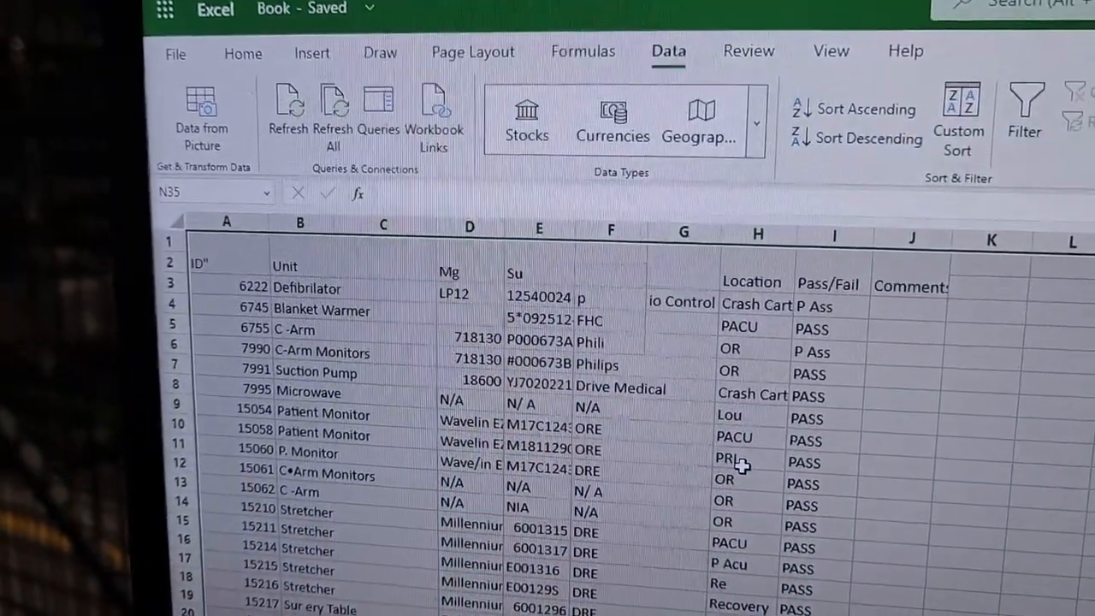
scroll("down", 3)
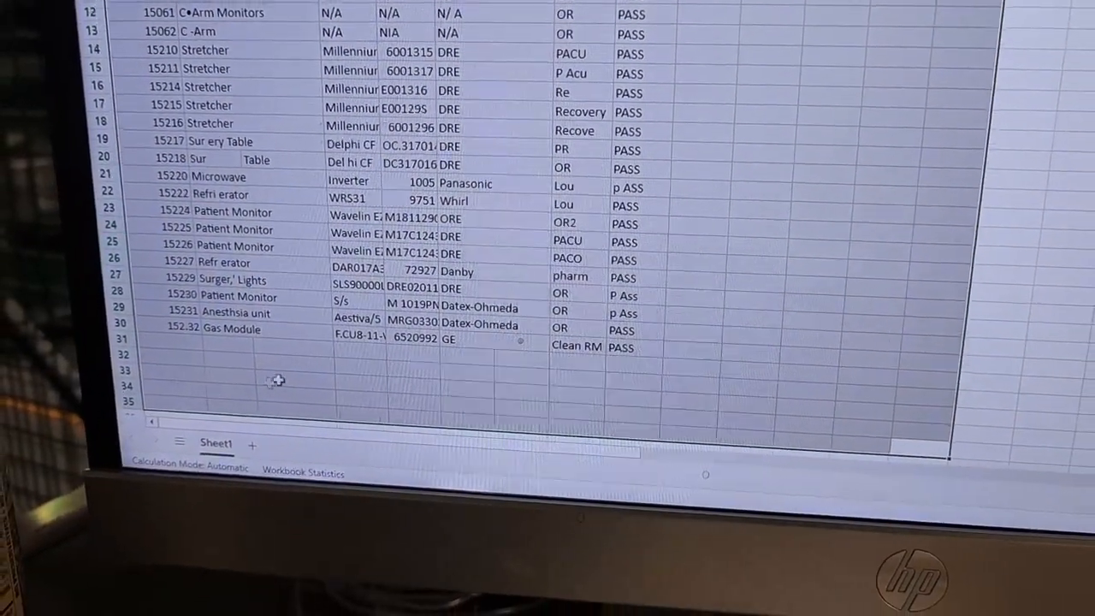